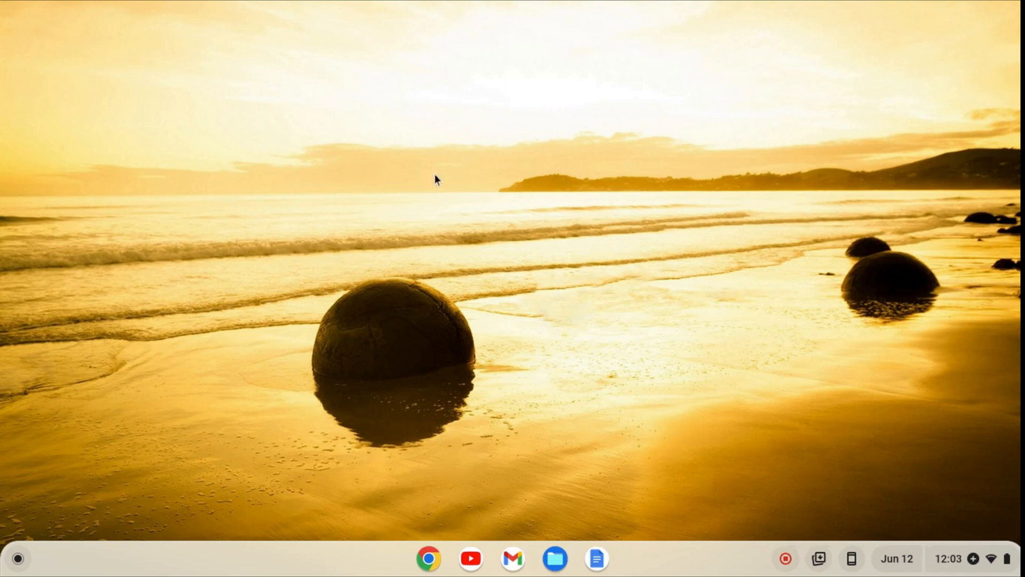
{"action": "mouse_move", "coordinate": [38, 538]}
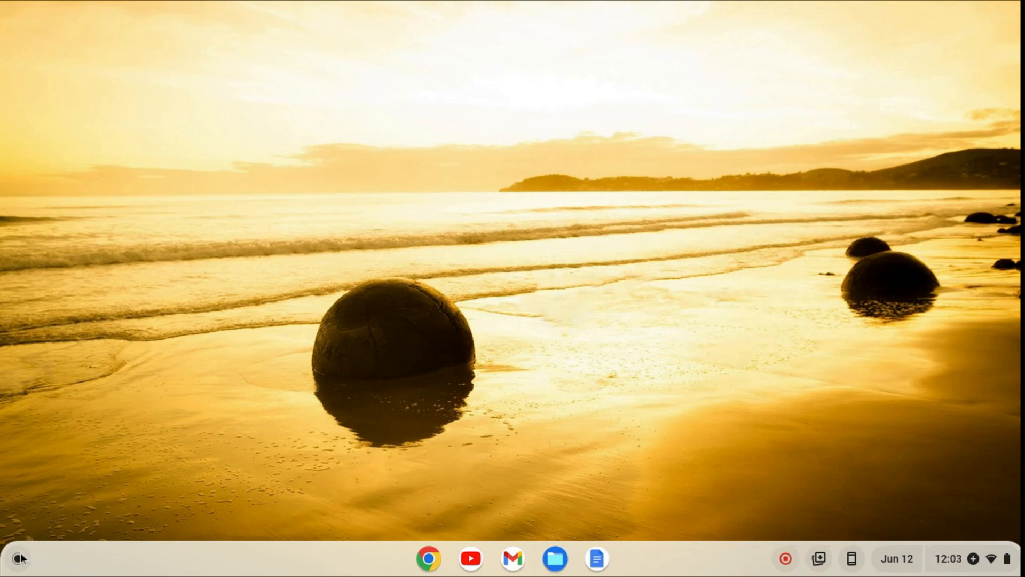
- Bring up the ChromeOS app launcher listing Settings, Chrome, Files and Terminal
{"action": "left_click", "coordinate": [19, 559]}
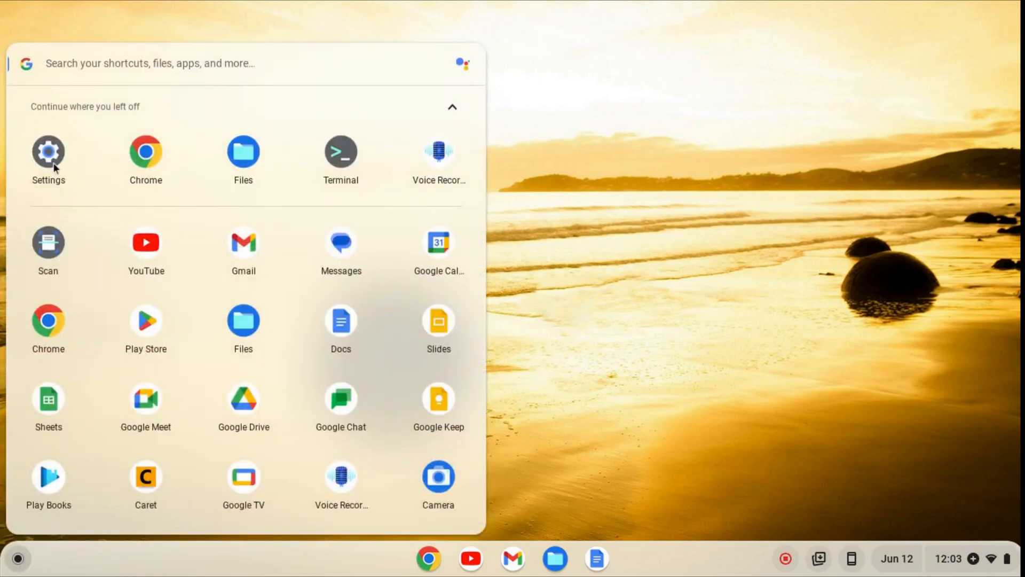
- Turn on the Linux development environment from Settings > Developers, installing with the recommended disk size
{"action": "left_click", "coordinate": [48, 151]}
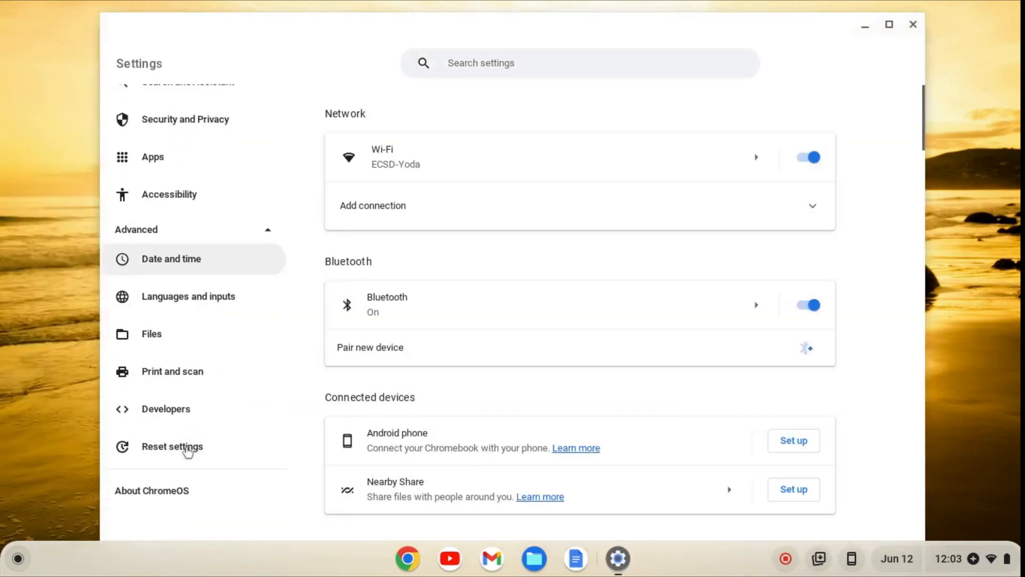
{"action": "left_click", "coordinate": [166, 409]}
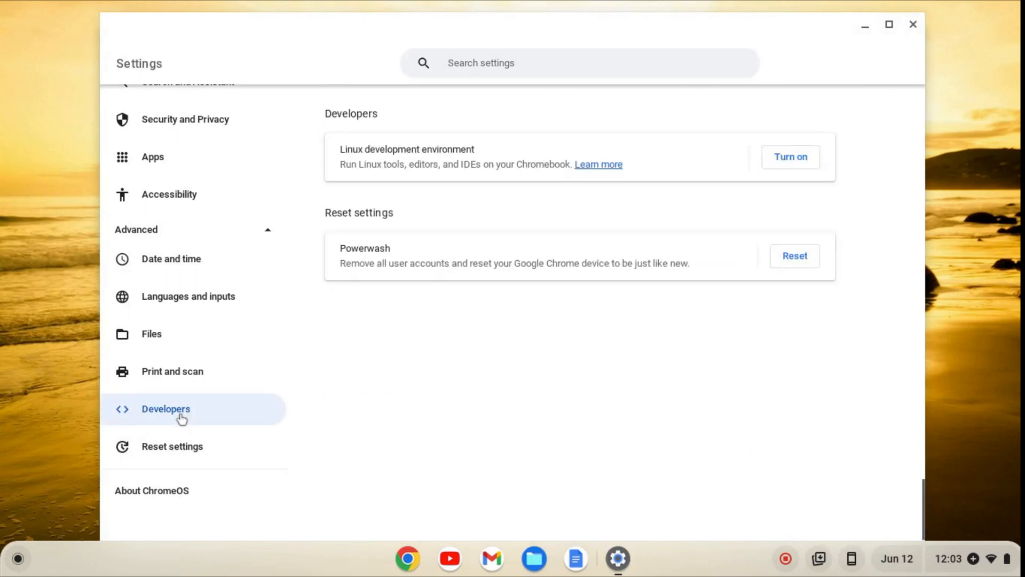
{"action": "left_click", "coordinate": [789, 155]}
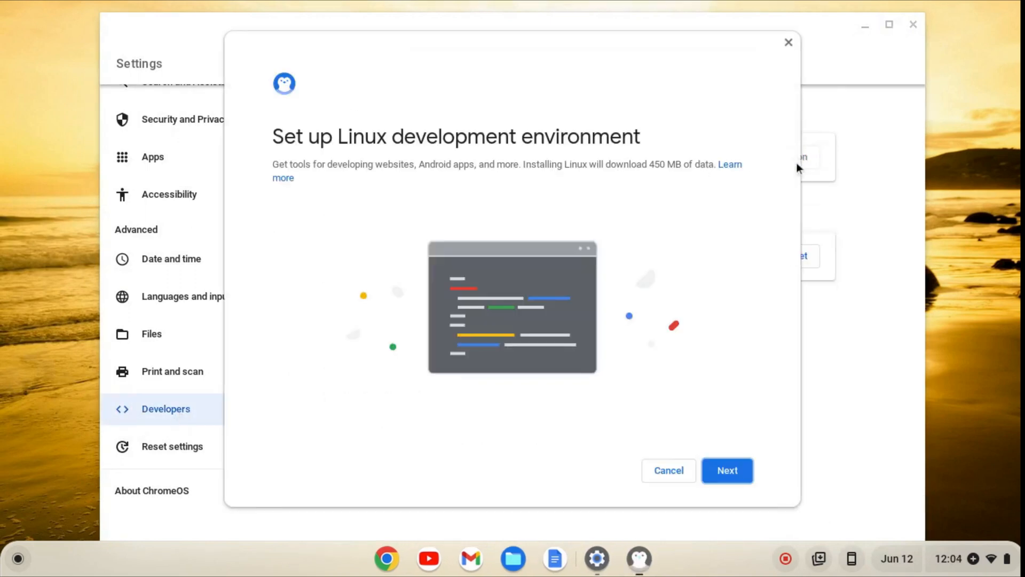
{"action": "left_click", "coordinate": [726, 470]}
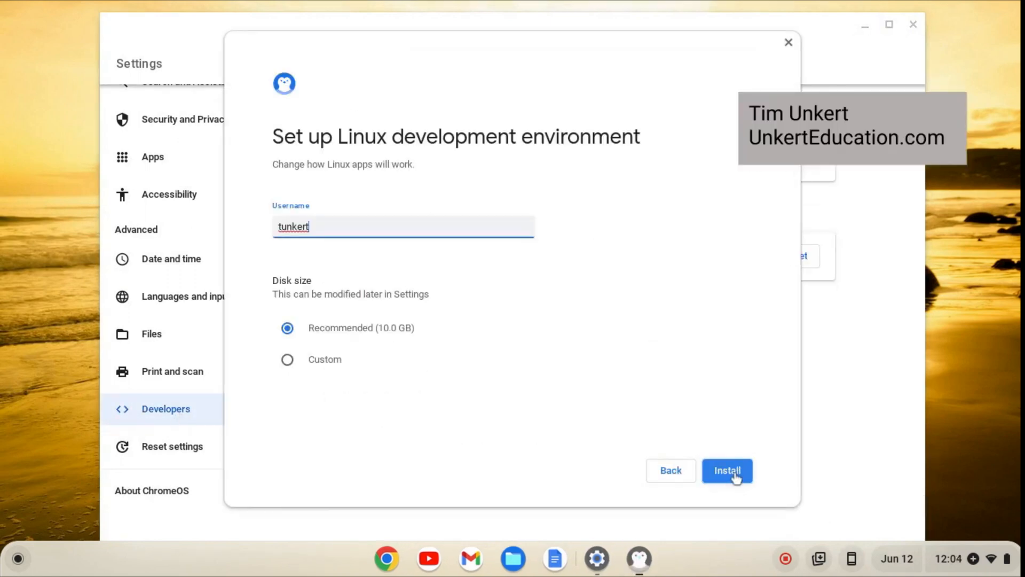
{"action": "left_click", "coordinate": [726, 469]}
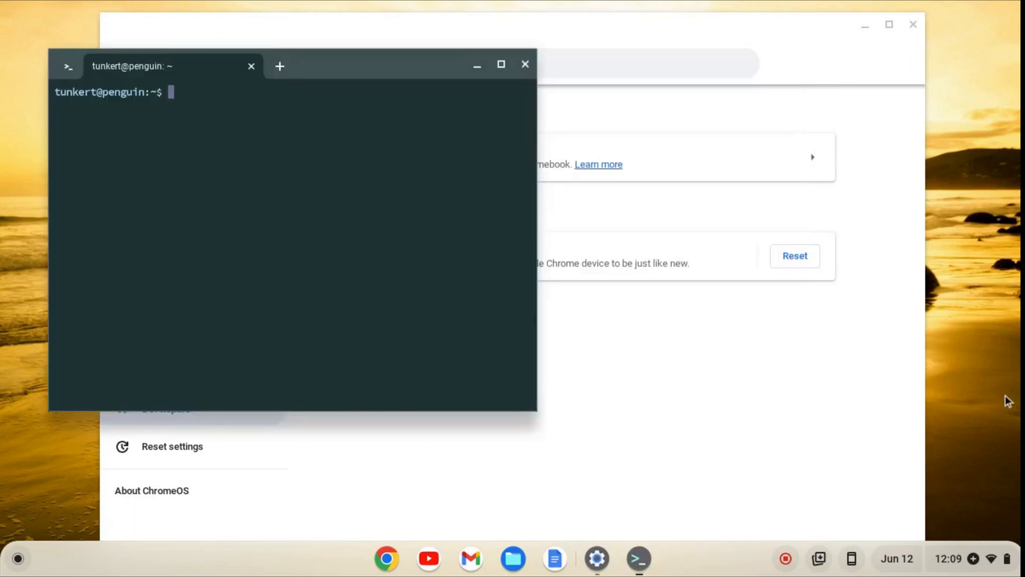
- Maximize the terminal and run 'sudo apt-get update && sudo apt-get dist-upgrade -y'
{"action": "left_click", "coordinate": [501, 64]}
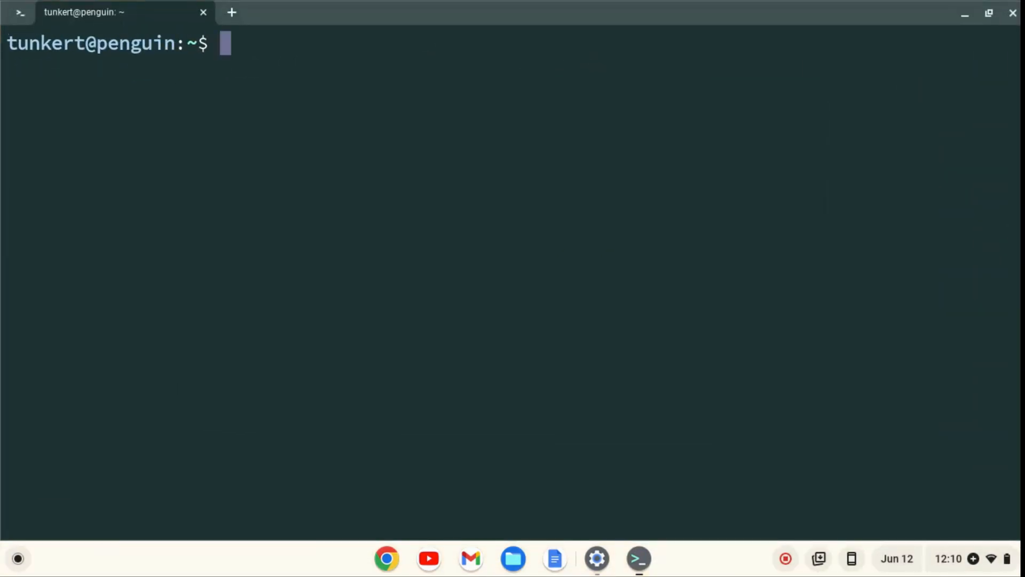
{"action": "type", "text": "sud"}
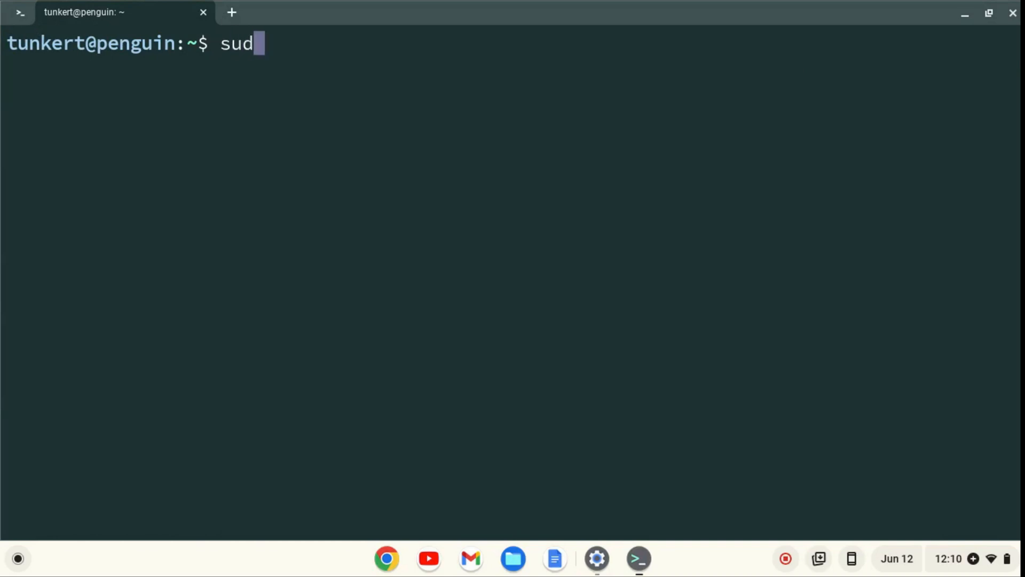
{"action": "type", "text": "o apt-get upd"}
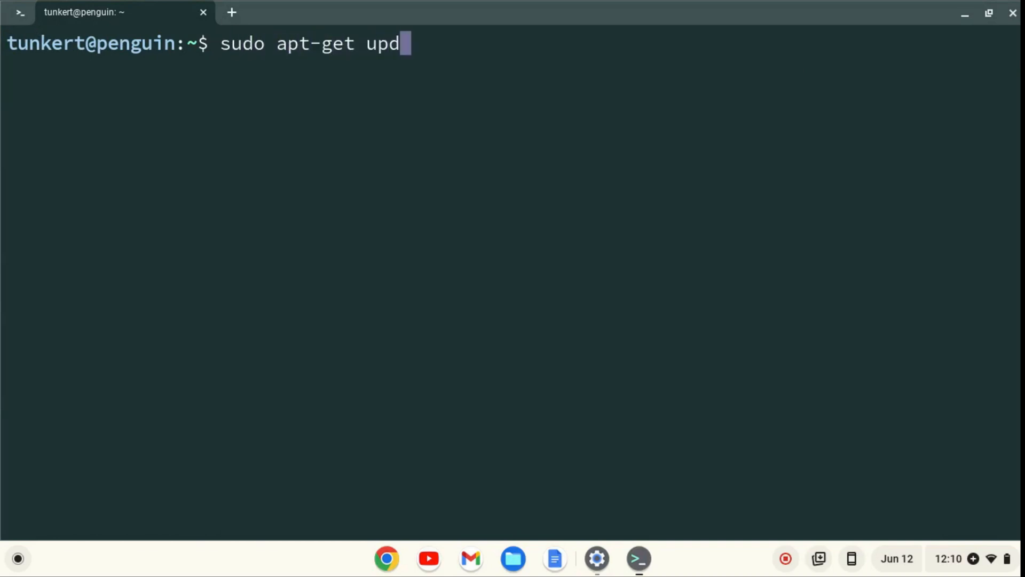
{"action": "type", "text": "ate &&"}
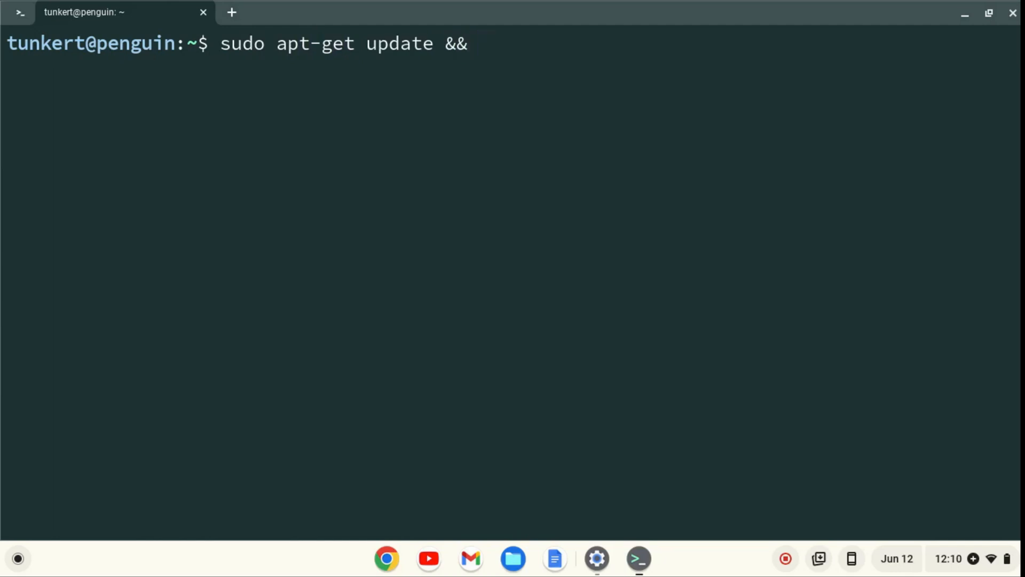
{"action": "type", "text": "sudo apt-g"}
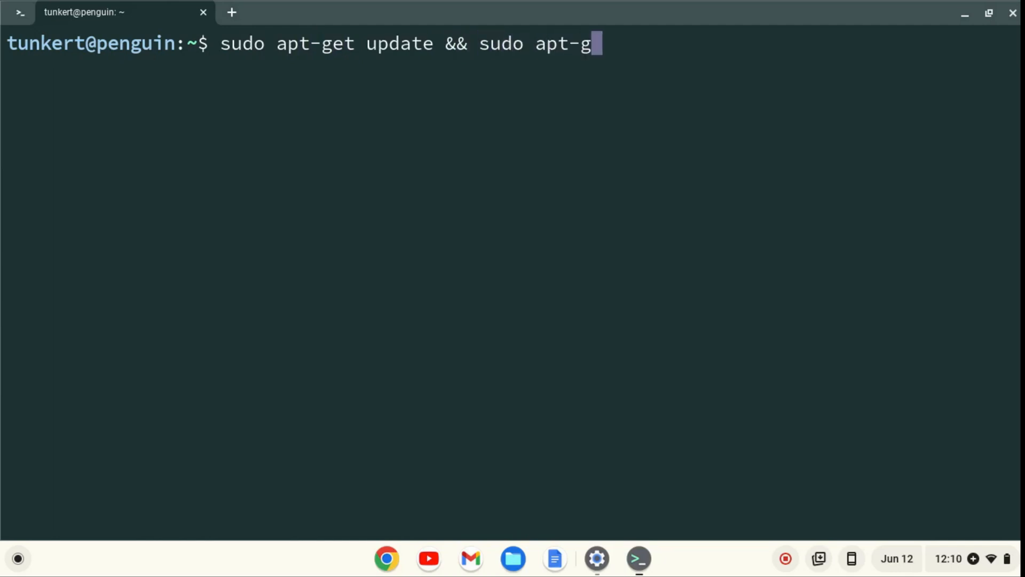
{"action": "type", "text": "et dist"}
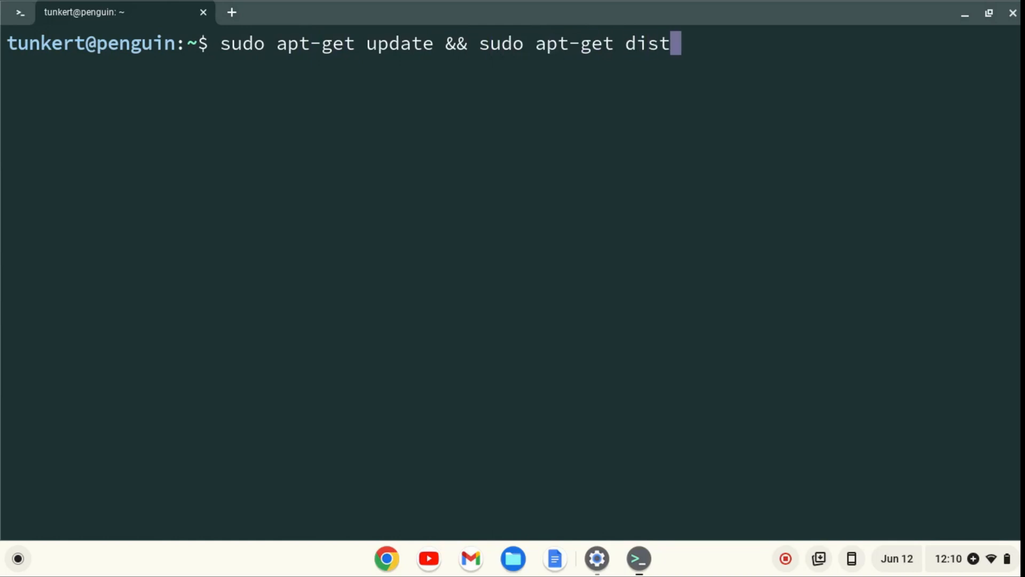
{"action": "type", "text": "-upgra"}
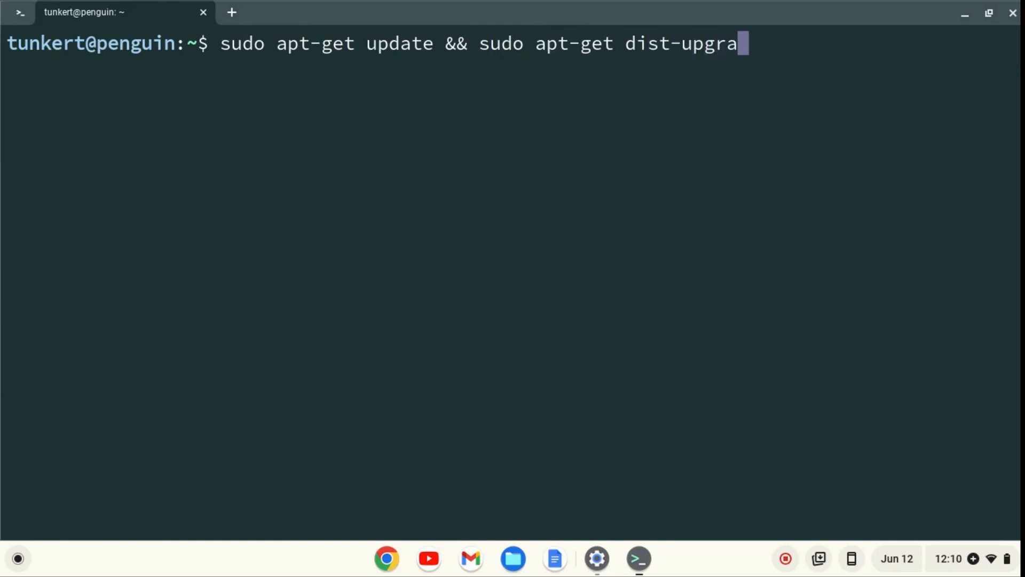
{"action": "type", "text": "de -y"}
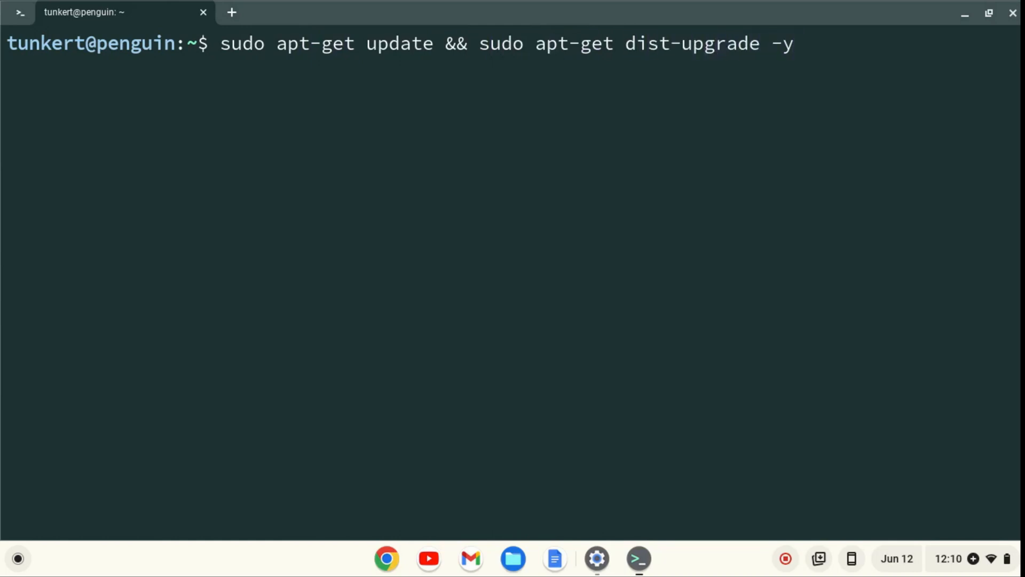
{"action": "key", "text": "Return"}
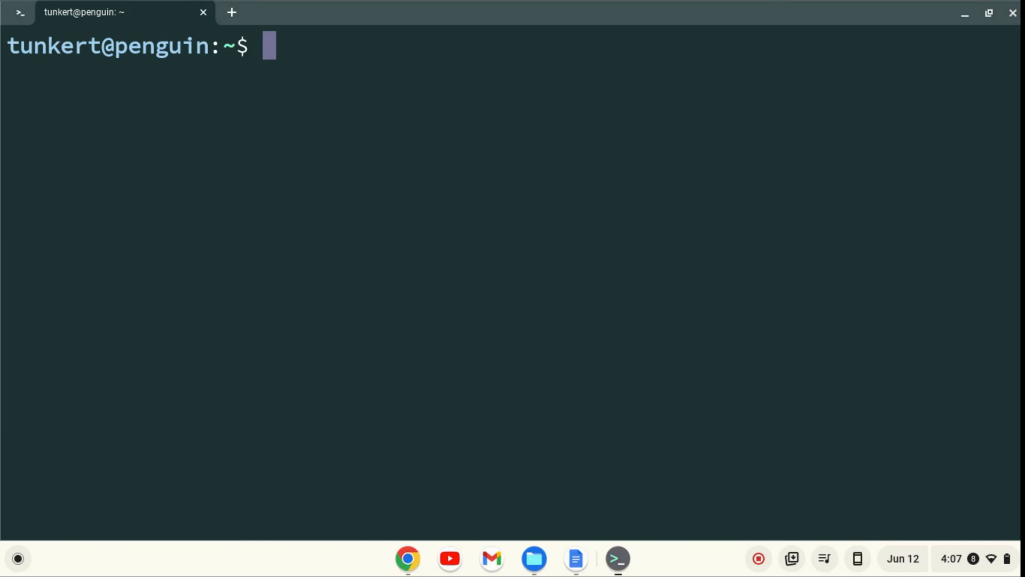
- Run 'sudo apt install build-essential' and confirm with y to install gcc, g++ and 39 new packages
{"action": "type", "text": "sudo apt install"}
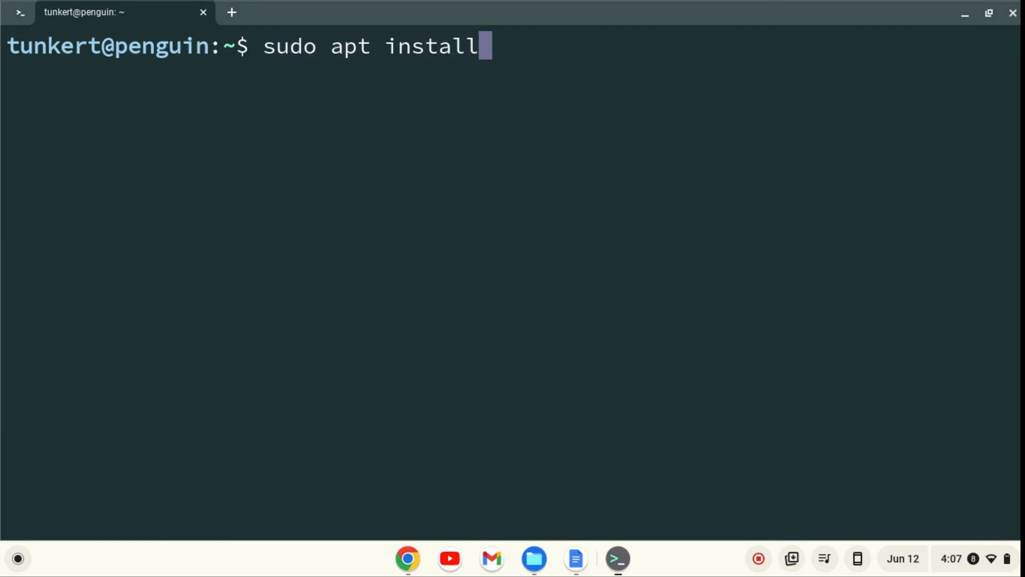
{"action": "type", "text": "build-es"}
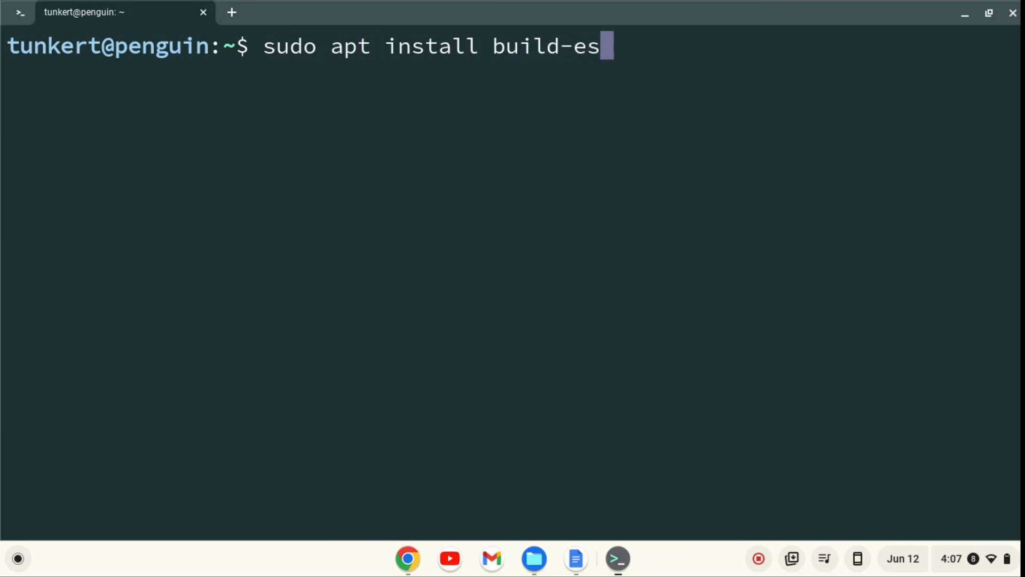
{"action": "type", "text": "sential"}
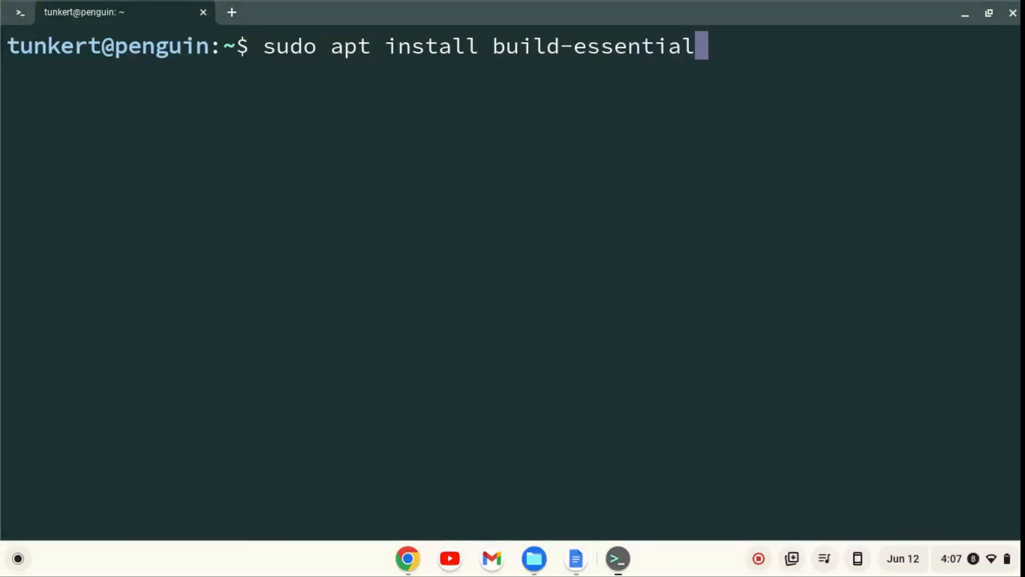
{"action": "key", "text": "Return"}
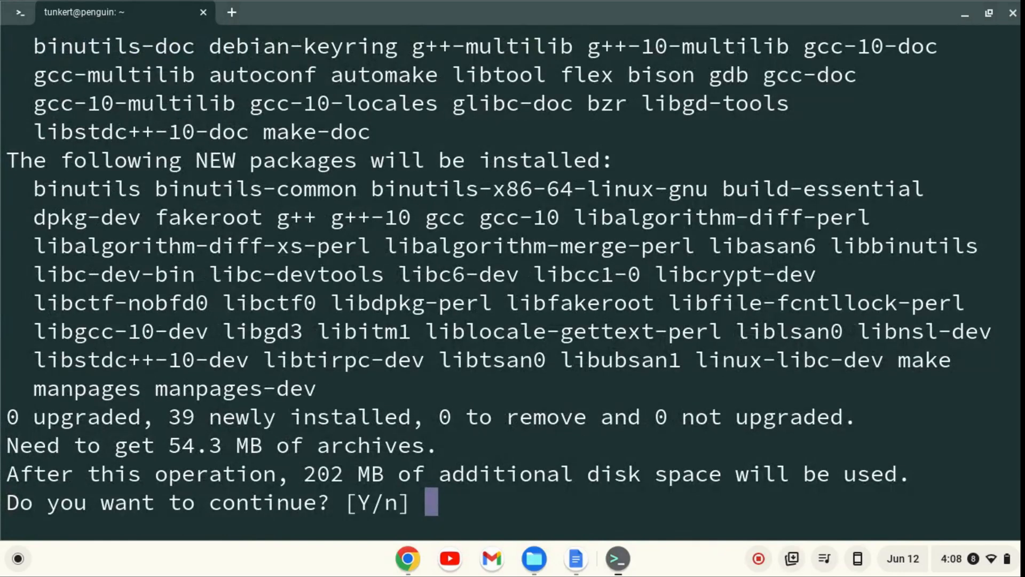
{"action": "type", "text": "y"}
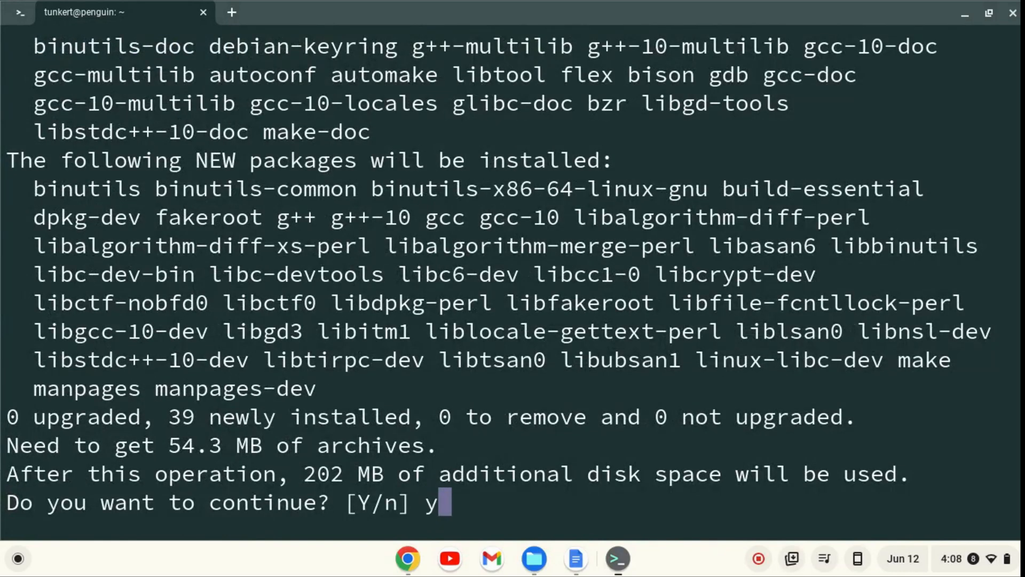
{"action": "key", "text": "Return"}
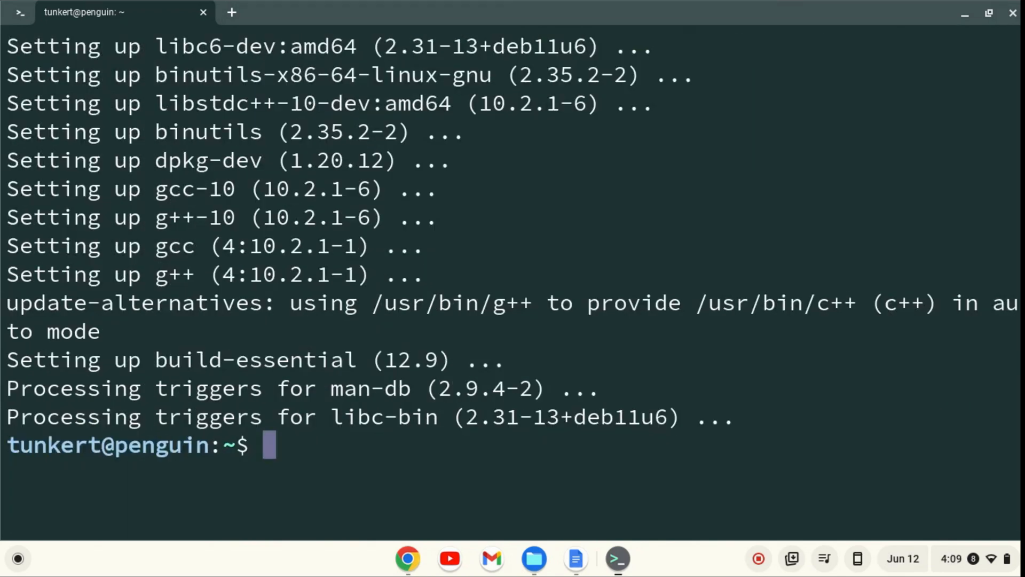
- Run 'gcc -v' to show gcc version 10.2.1 (Debian 10.2.1-6)
{"action": "type", "text": "gcc"}
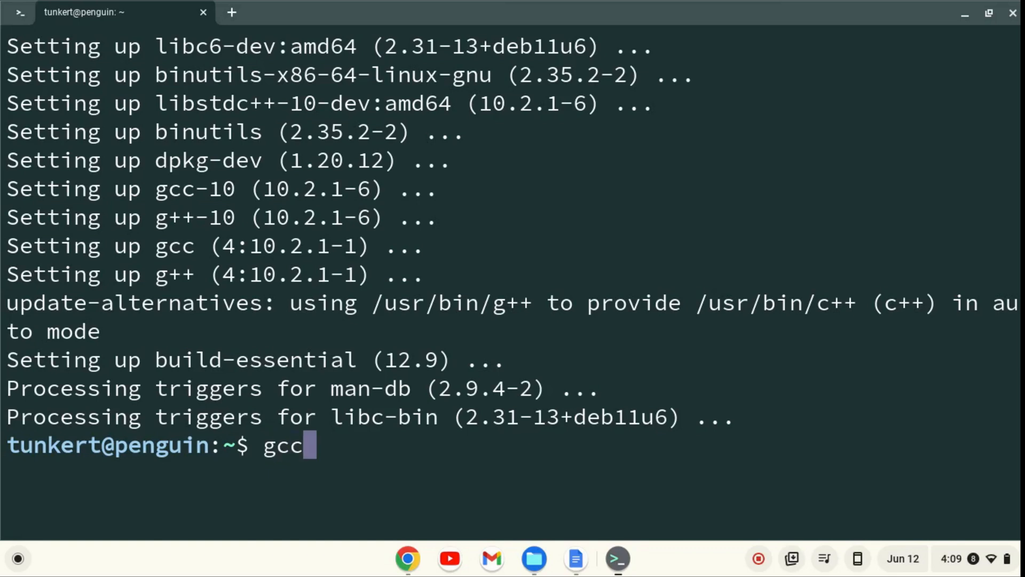
{"action": "key", "text": "Return"}
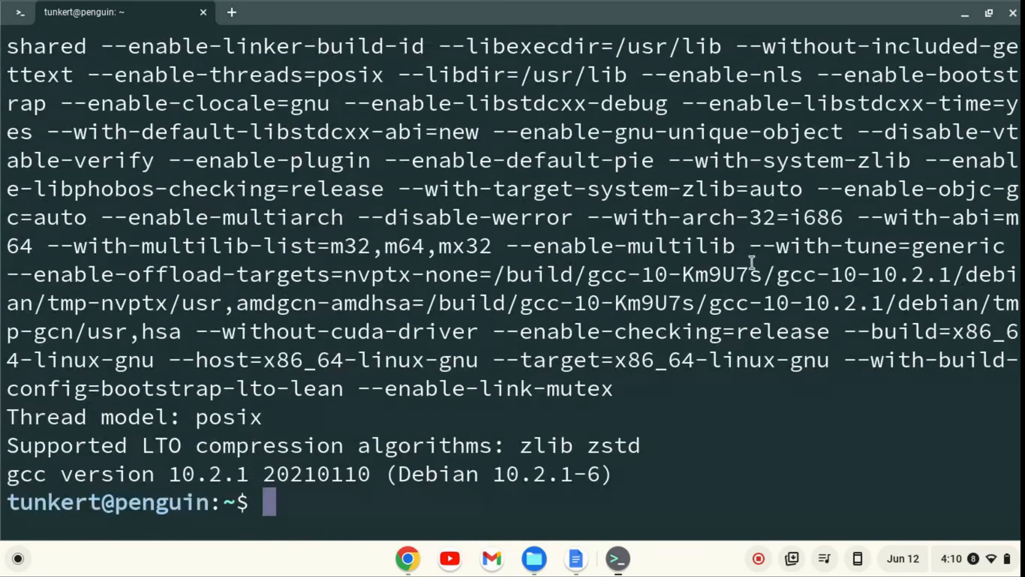
{"action": "mouse_move", "coordinate": [182, 474]}
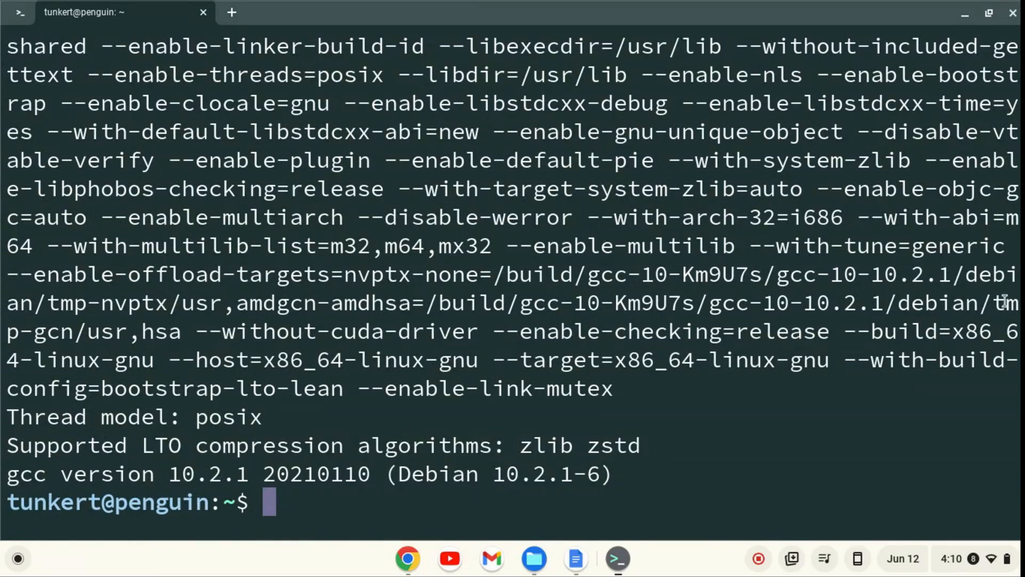
- Run 'g++ -v' and scroll its output showing target x86_64-linux-gnu and Debian 10.2.1-6
{"action": "type", "text": "g"}
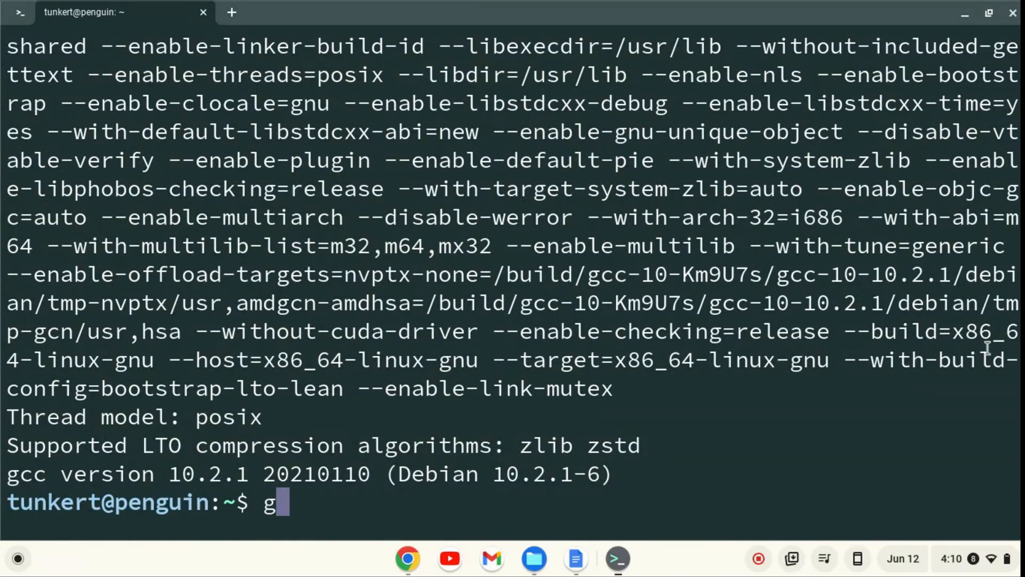
{"action": "key", "text": "Backspace"}
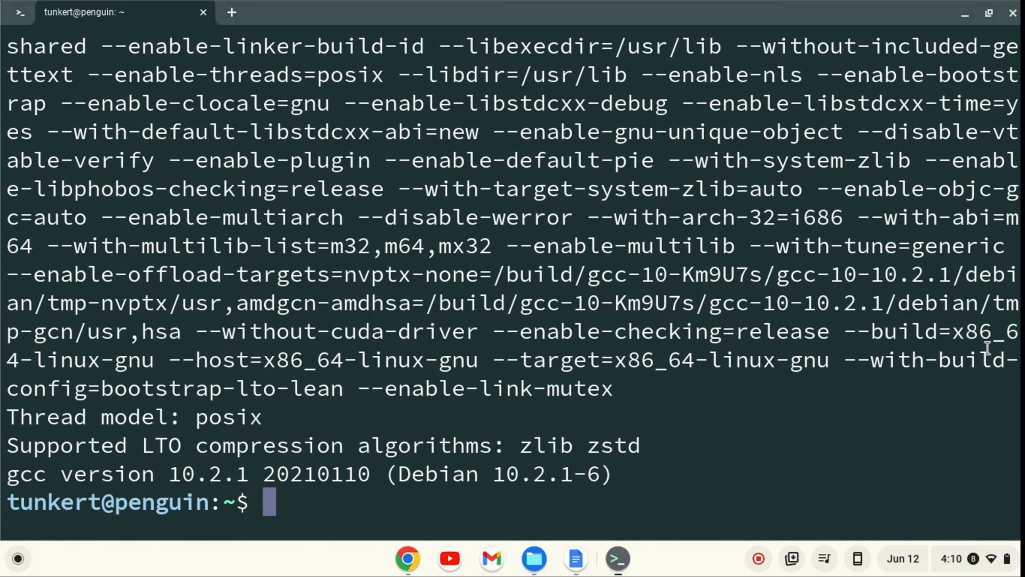
{"action": "mouse_move", "coordinate": [156, 483]}
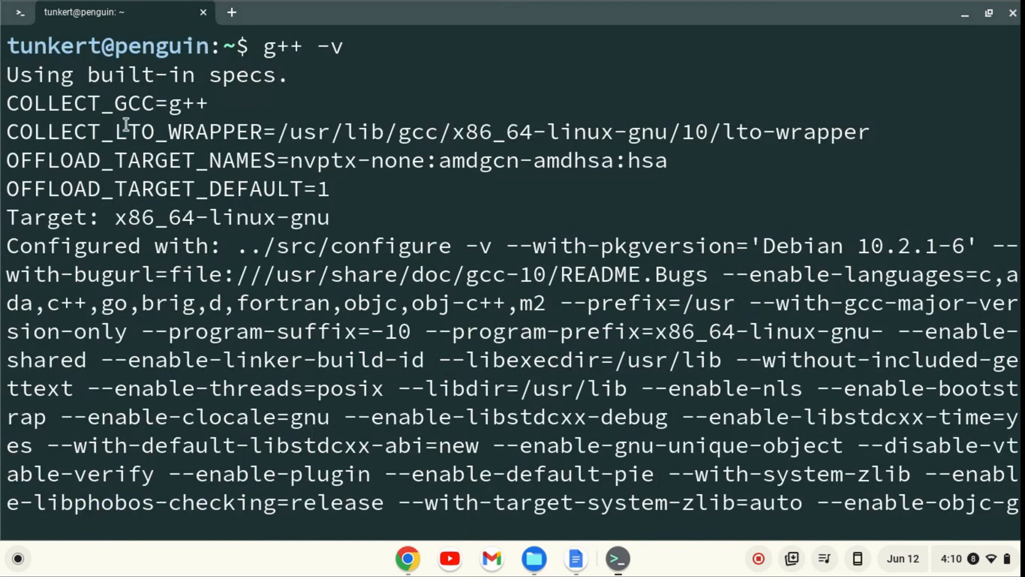
{"action": "scroll", "scroll_direction": "down", "scroll_amount": 3}
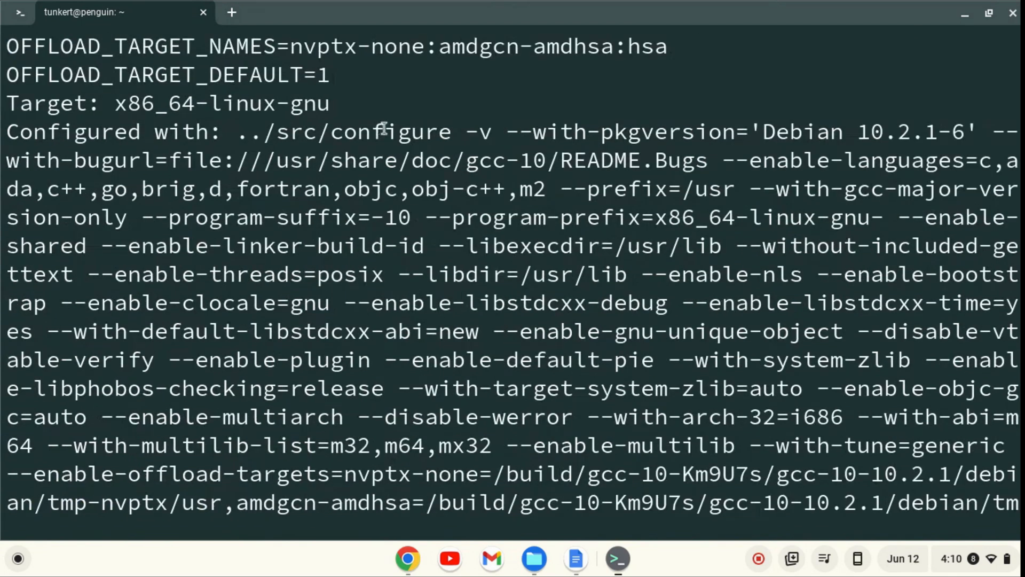